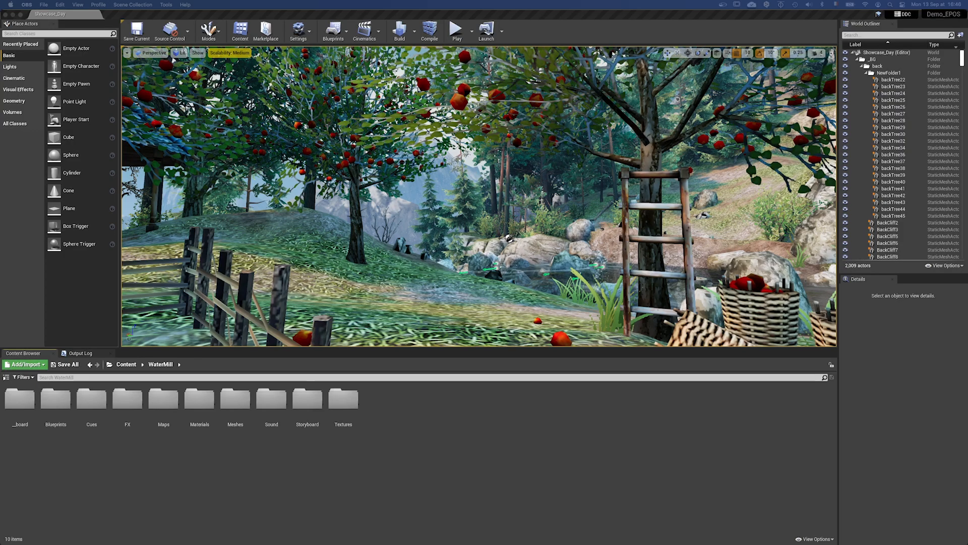
Open the Storyboard folder in the Content Browser and open NewBoardSequence in Sequencer
click(306, 398)
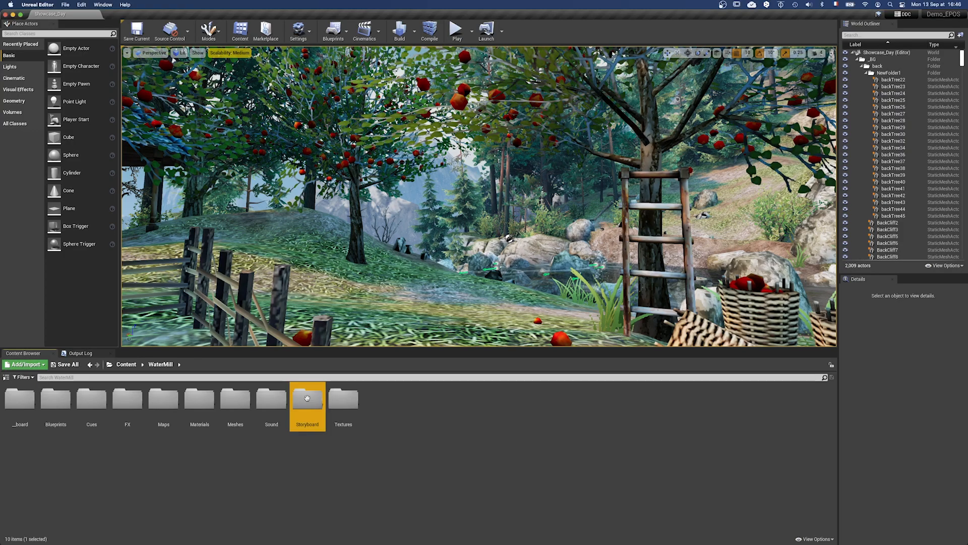
double_click(307, 399)
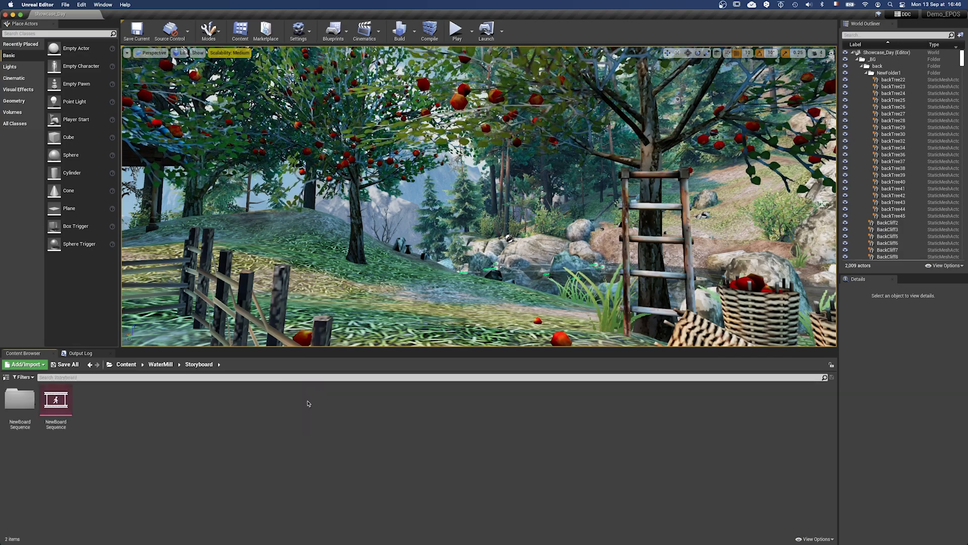
click(54, 401)
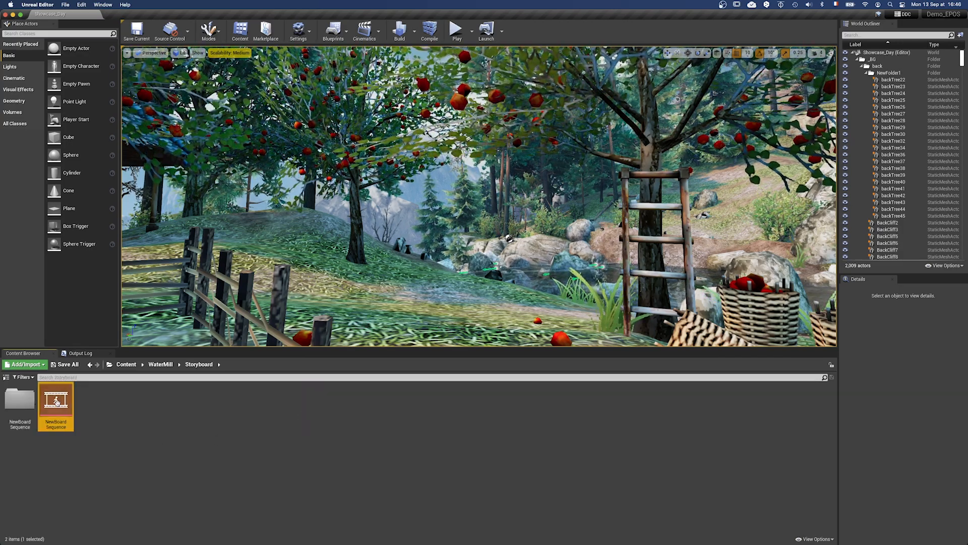
double_click(56, 400)
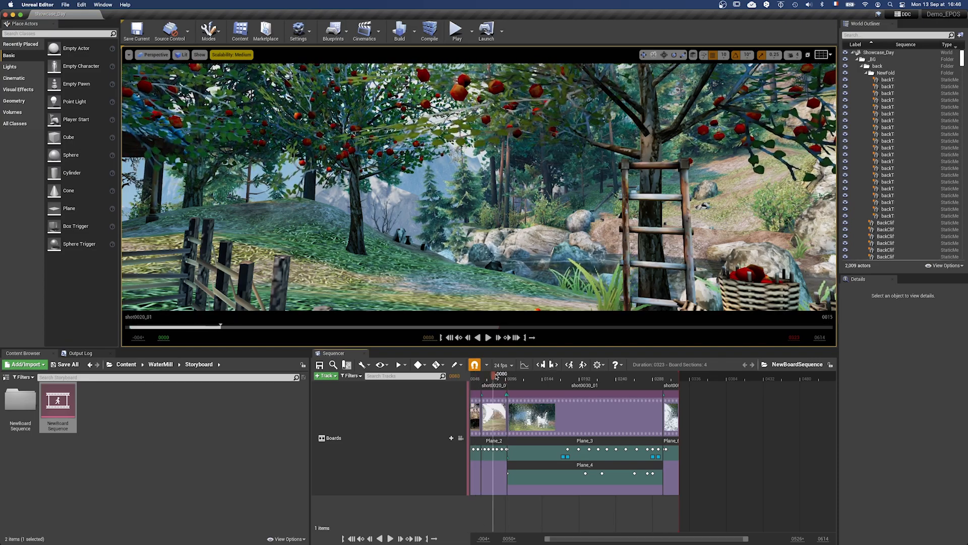
Add shot0060_01 after the last shot, bringing the sequence to five board sections and 1332 frames
click(524, 373)
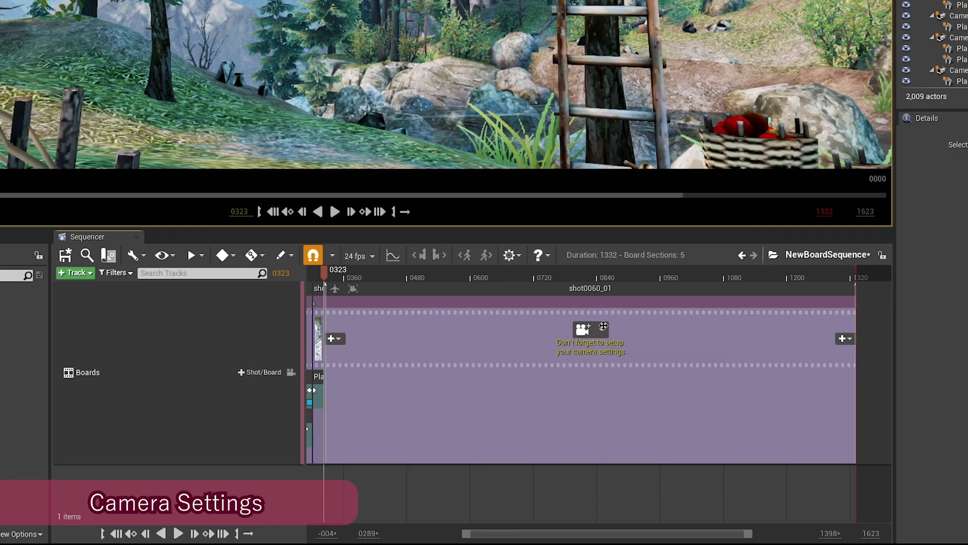
Attach Plane_6 to Camera_5 in shot0050_01, then pilot and eject that shot camera to check framing
click(581, 339)
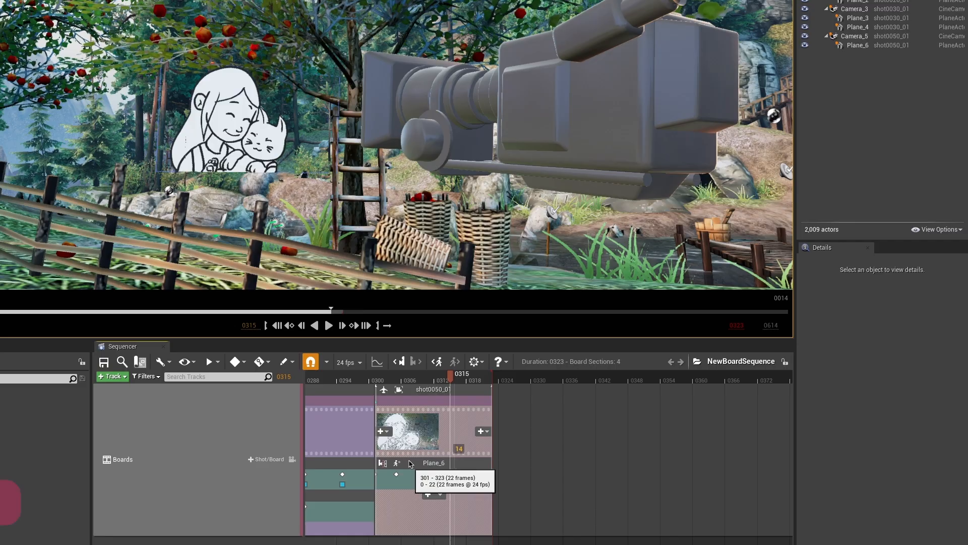
click(383, 463)
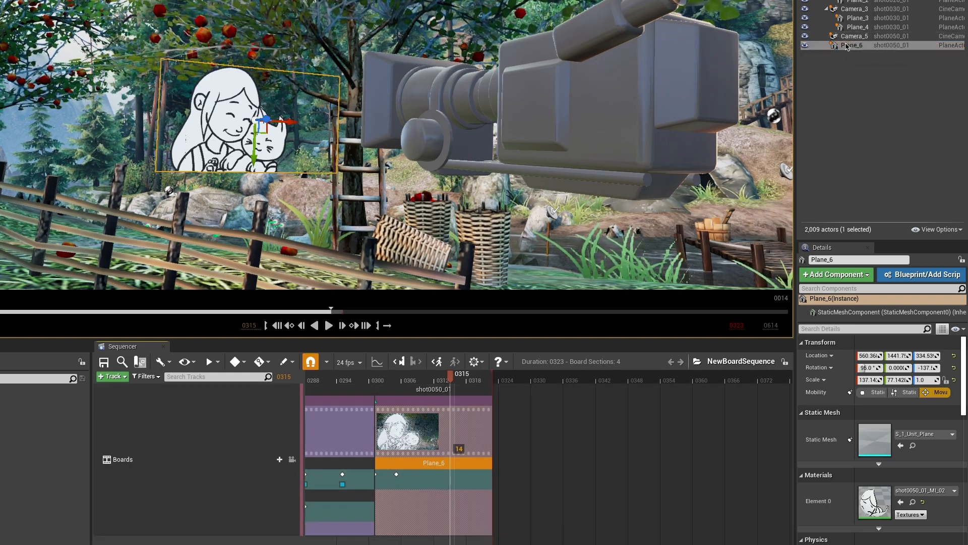
mouse_move(852, 45)
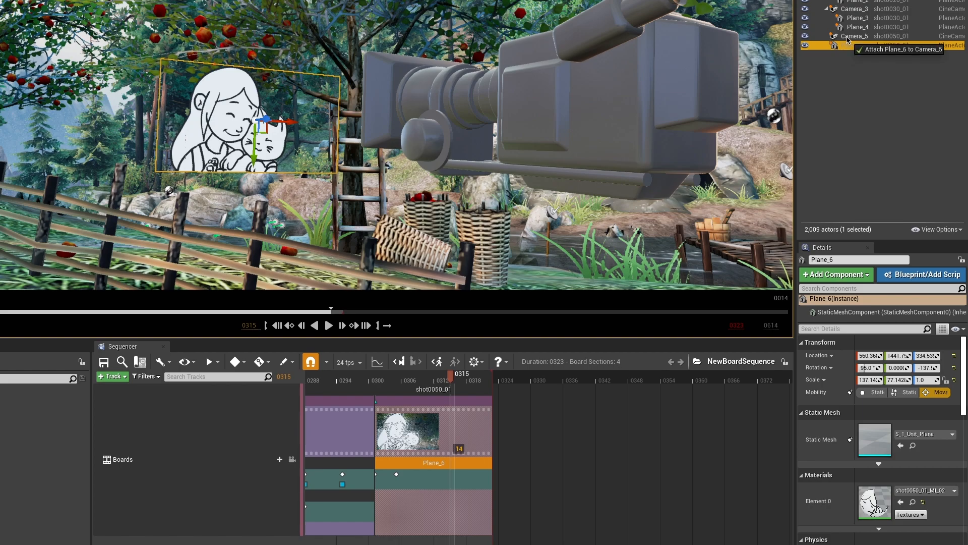
click(540, 431)
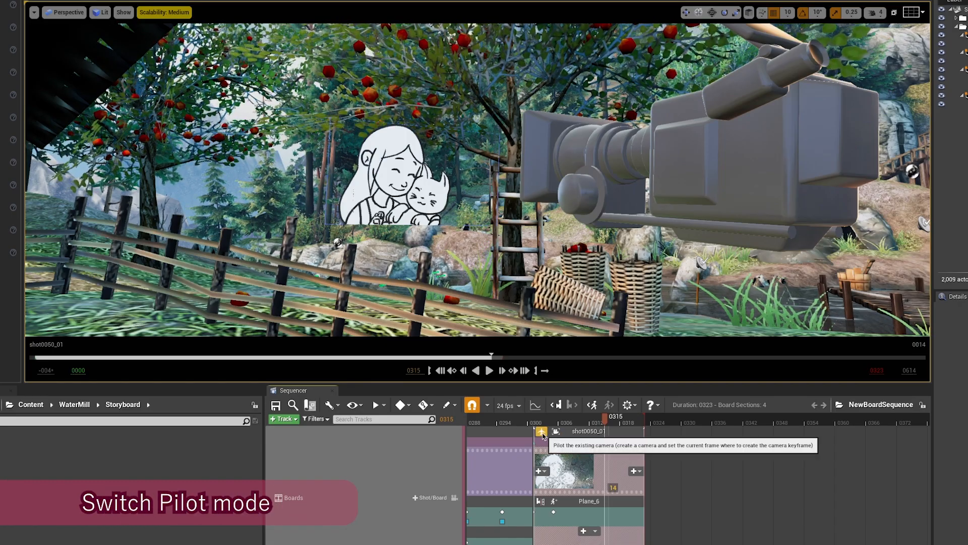
click(541, 431)
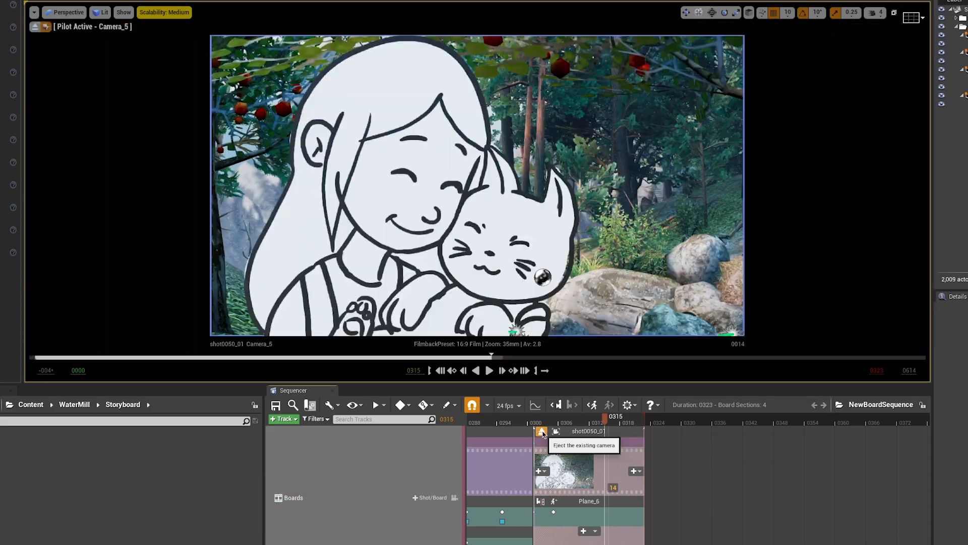
click(541, 430)
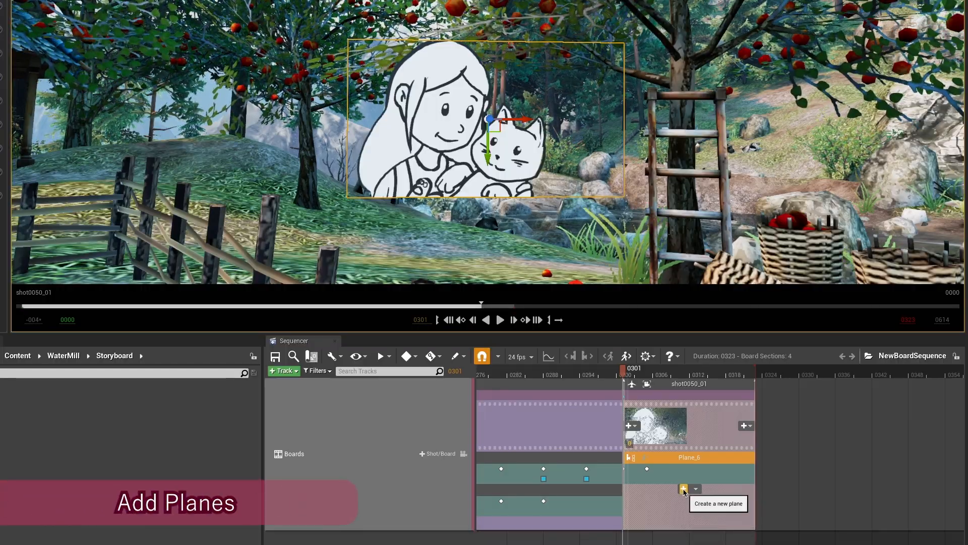
Create a new blank drawing plane, Plane_5, in shot0050_01 and pilot its camera
click(695, 488)
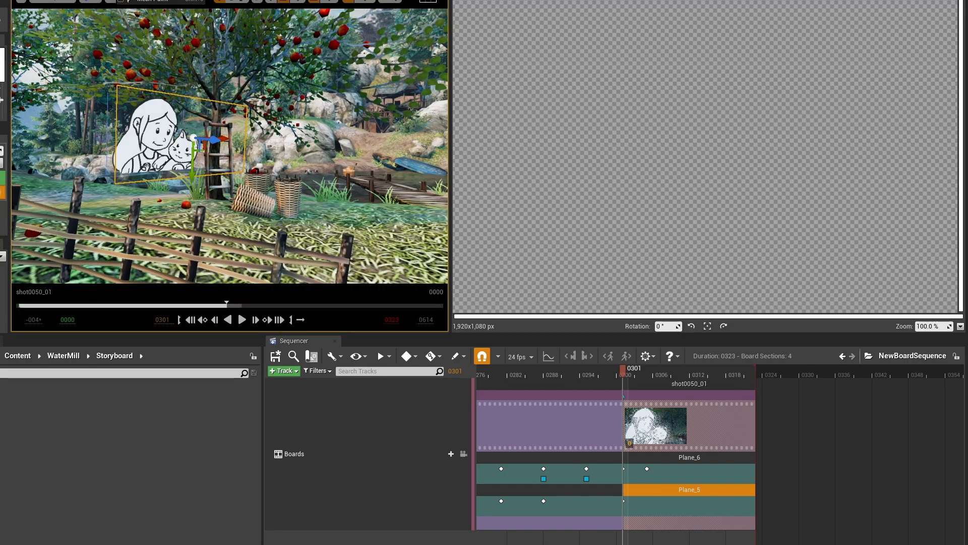
mouse_move(630, 384)
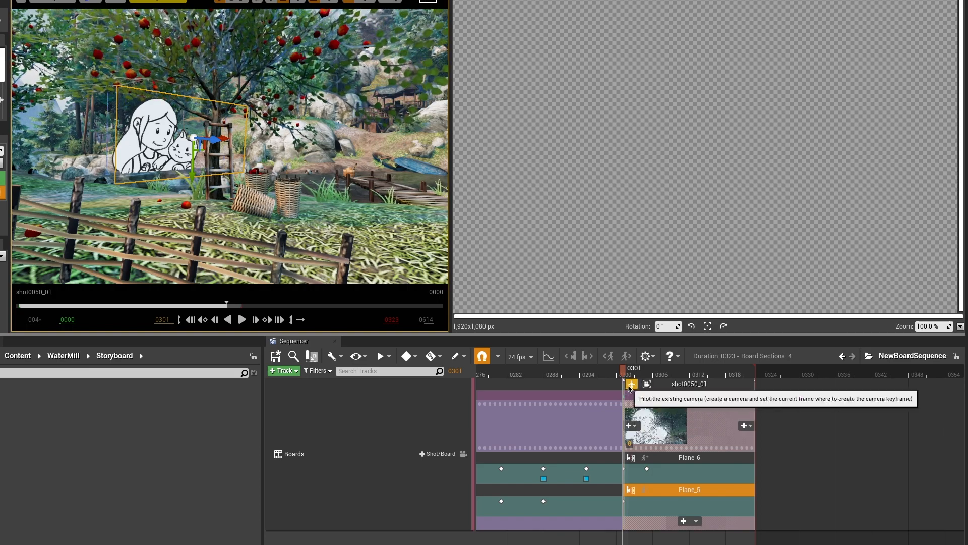
click(630, 385)
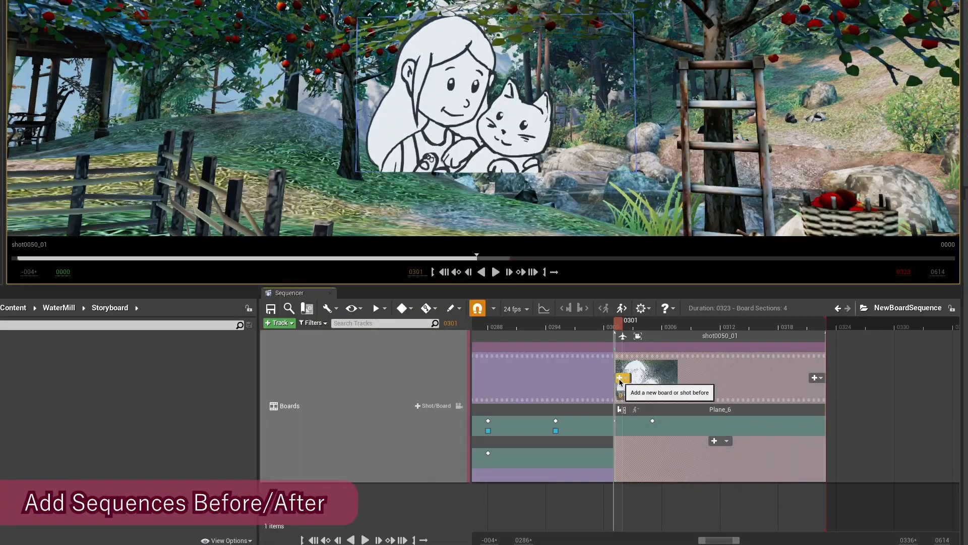
Bring up the choices for inserting a new shot or board after shot0050_01
click(620, 377)
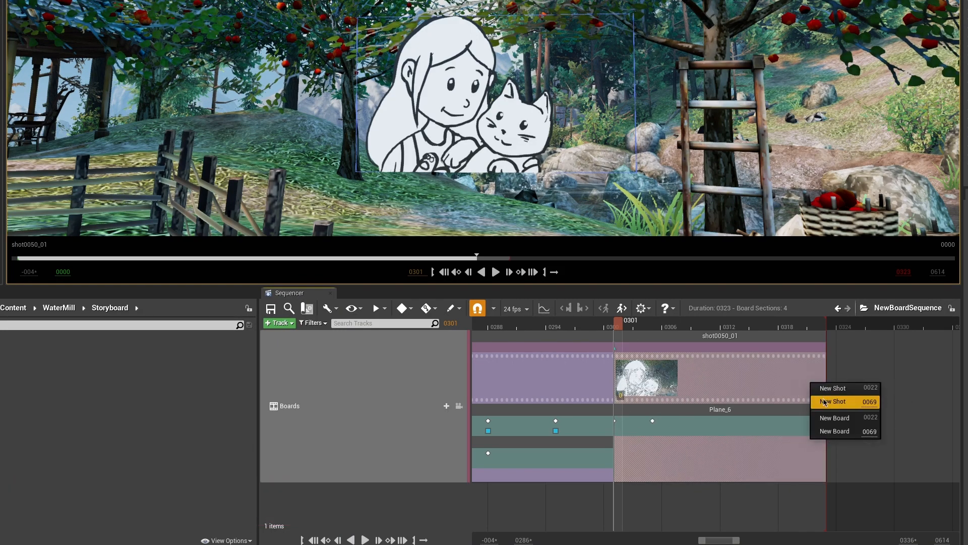
mouse_move(846, 387)
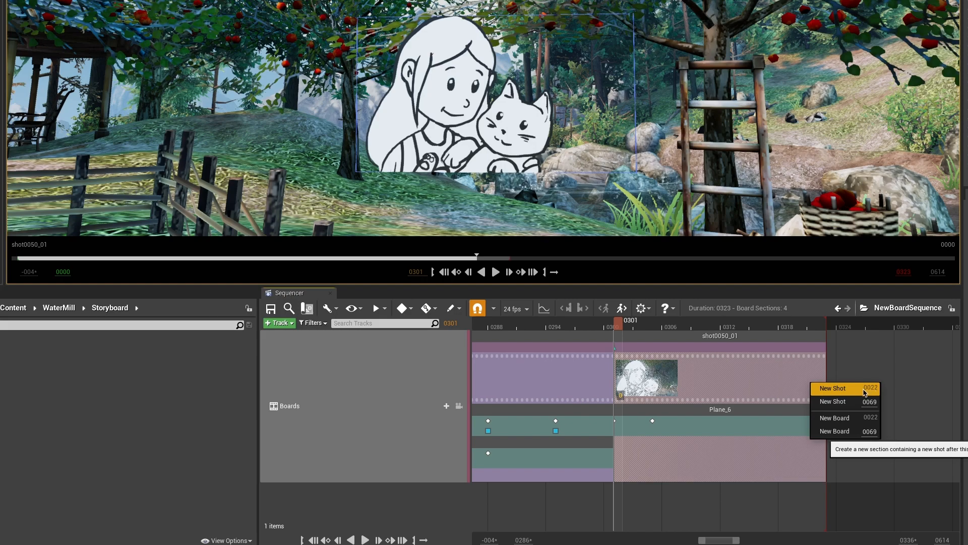
mouse_move(845, 402)
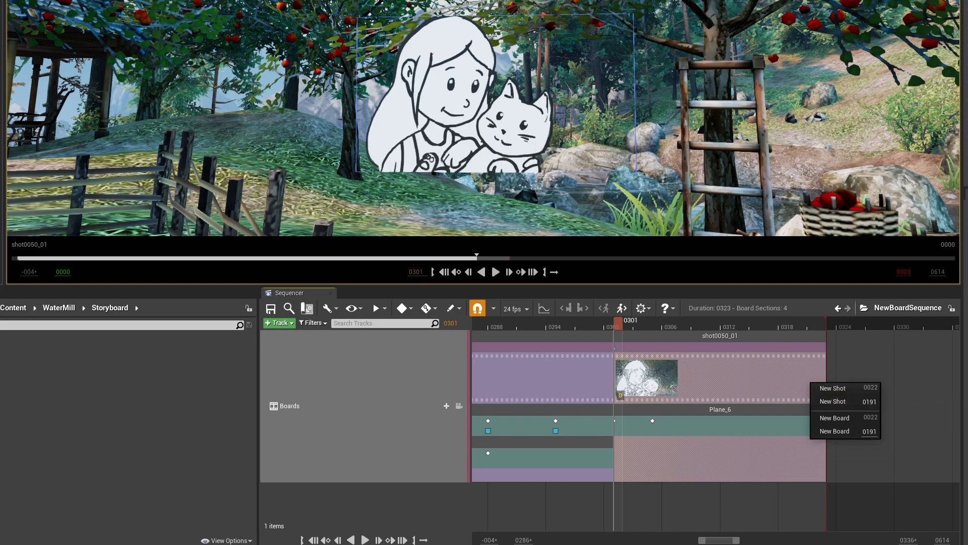
mouse_move(833, 401)
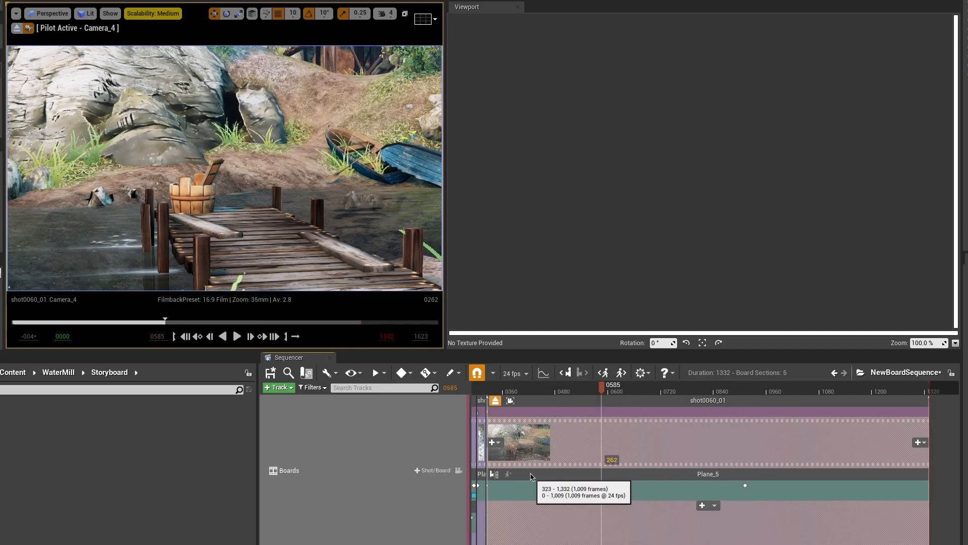
Select Plane_5 and step to the next drawing, then back to the first drawing '1'
click(708, 474)
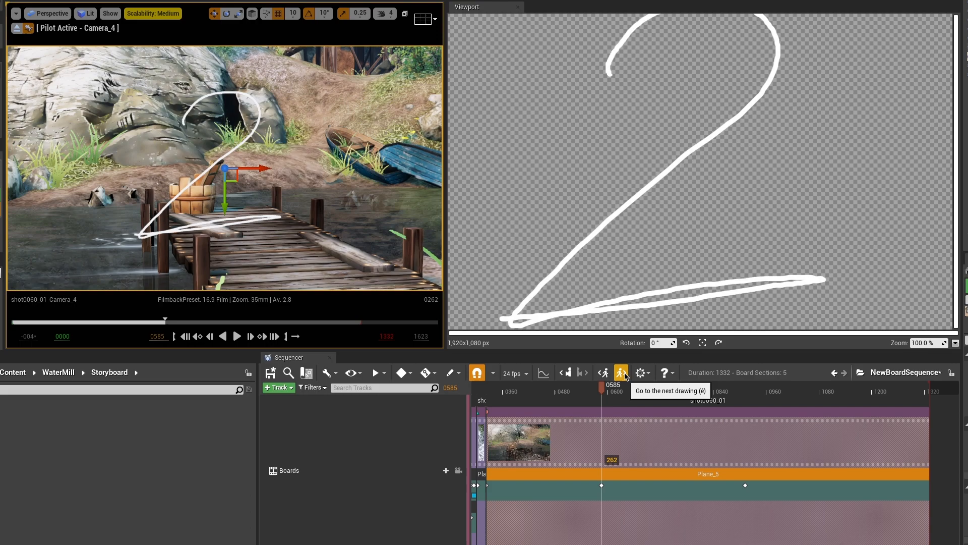
click(622, 372)
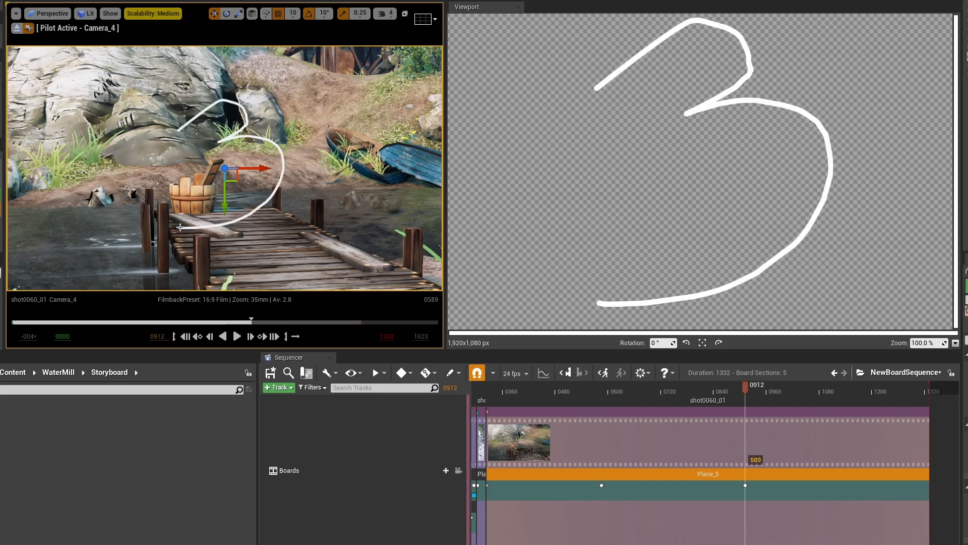
mouse_move(602, 372)
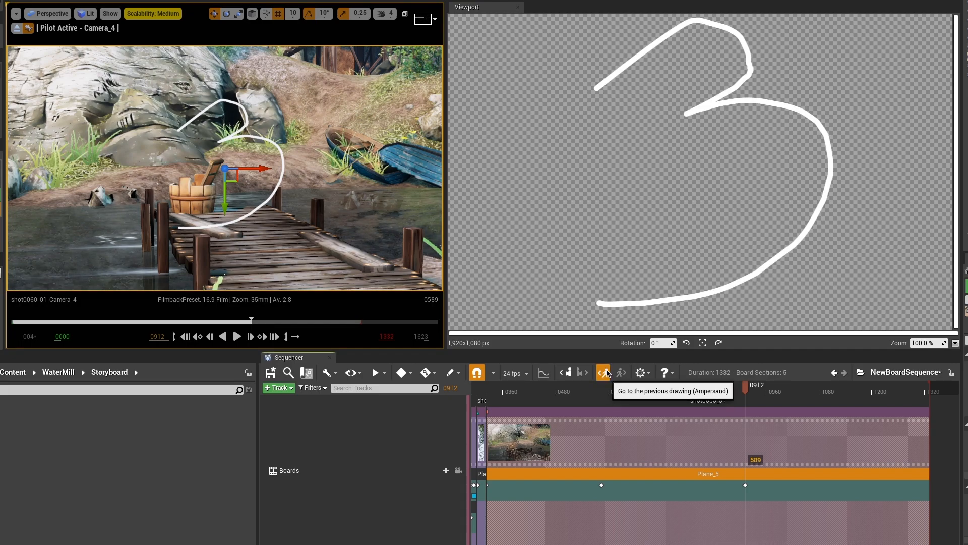
click(602, 372)
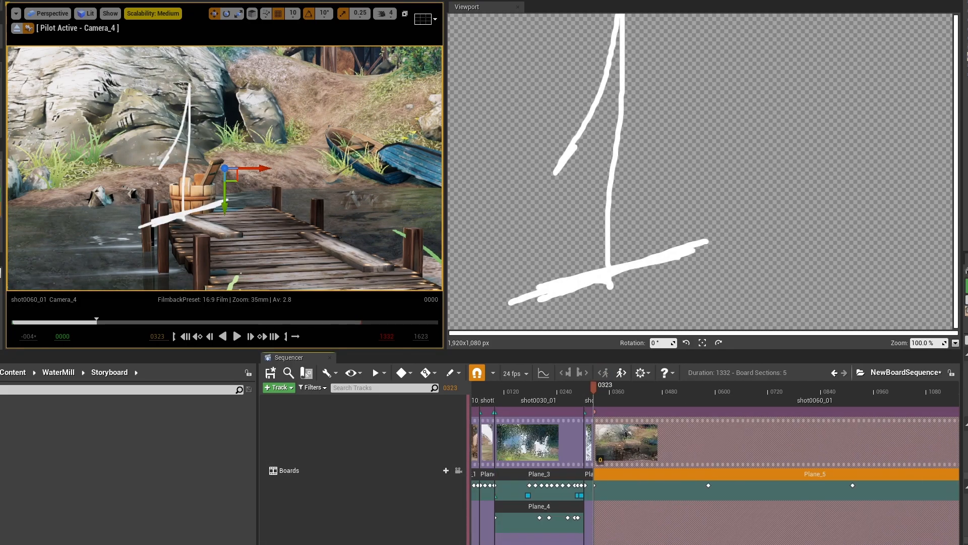
Step forward through the Plane_5 drawings and mute the Plane_3 track
click(620, 372)
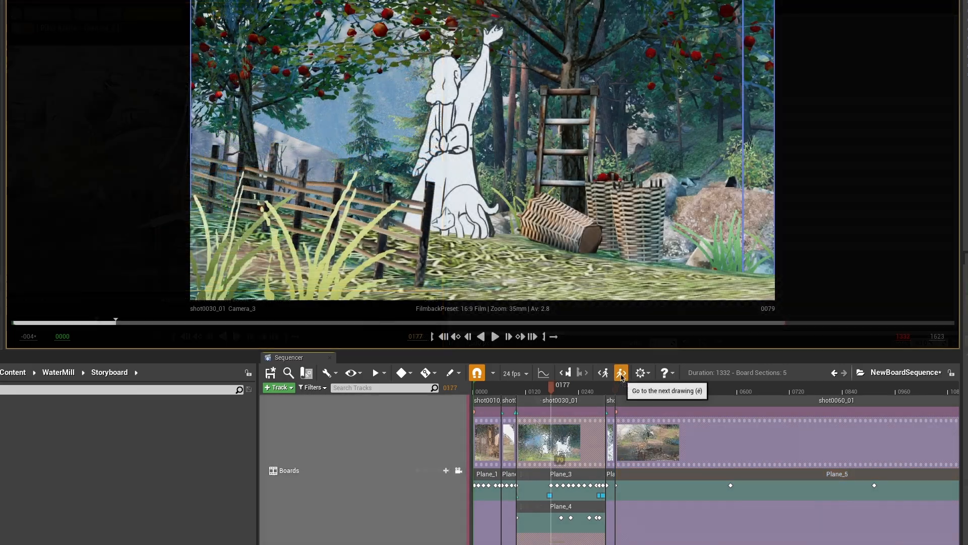
click(620, 372)
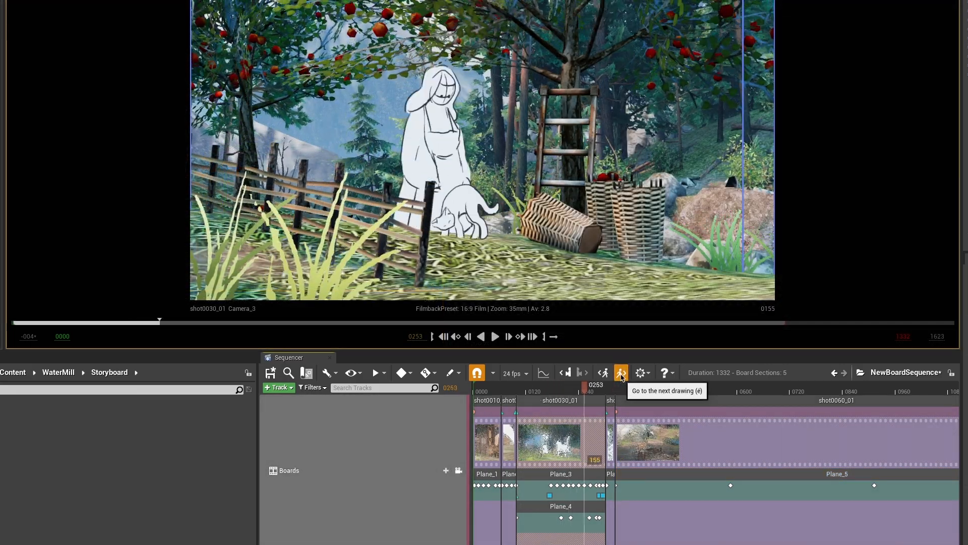
click(621, 372)
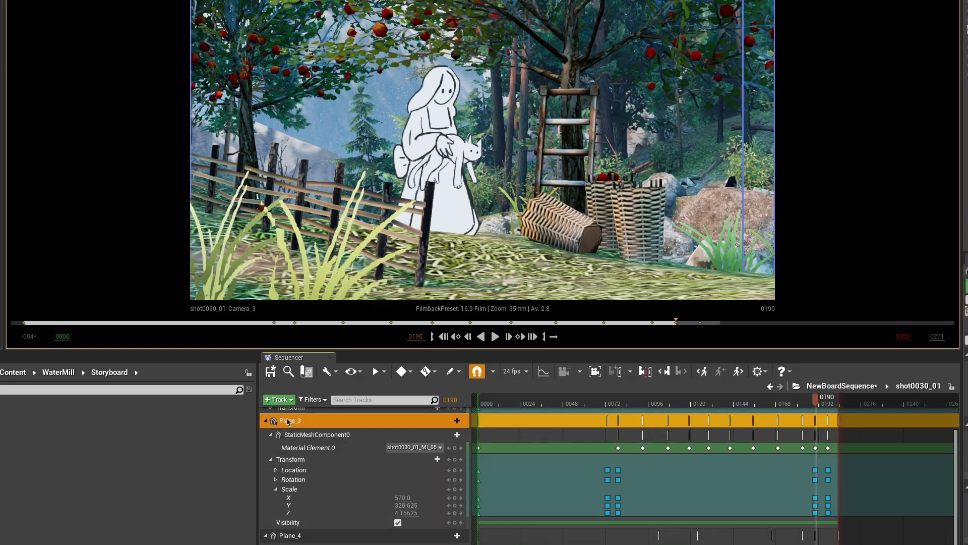
right_click(288, 420)
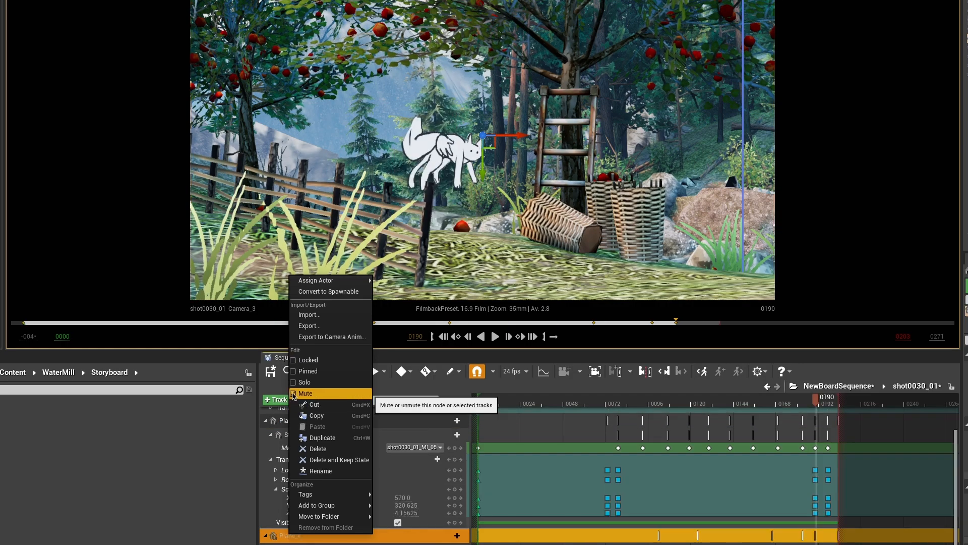
click(305, 393)
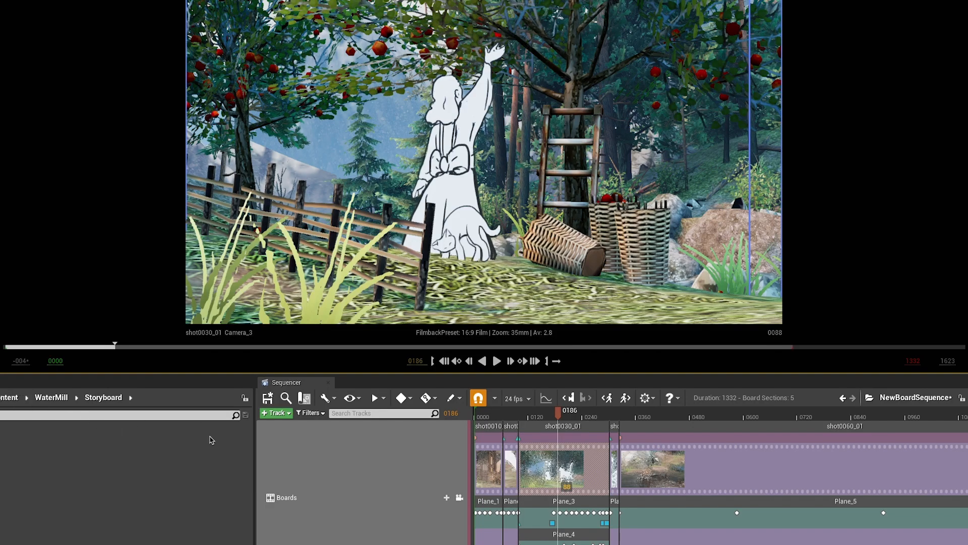
mouse_move(646, 397)
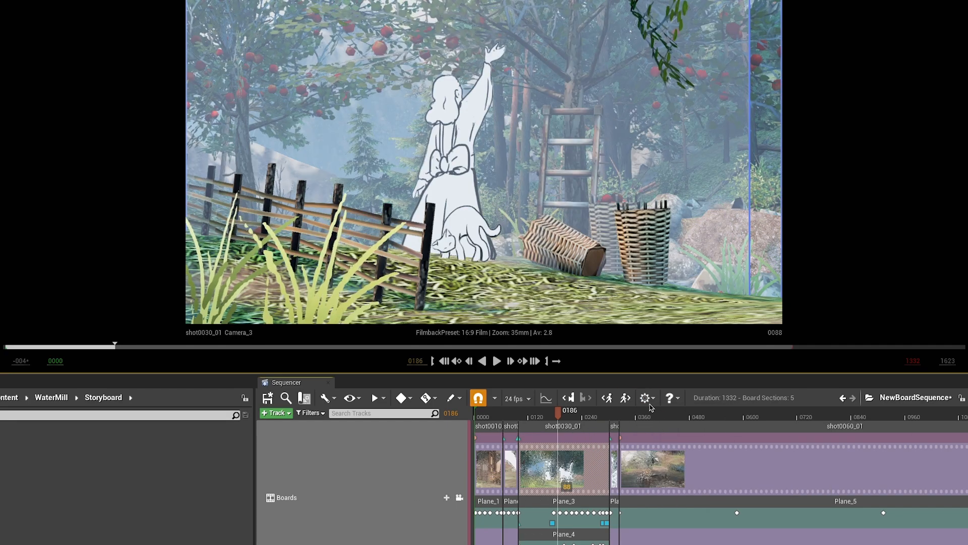
In the board sequence display options, choose no grid for the drawing planes
click(644, 398)
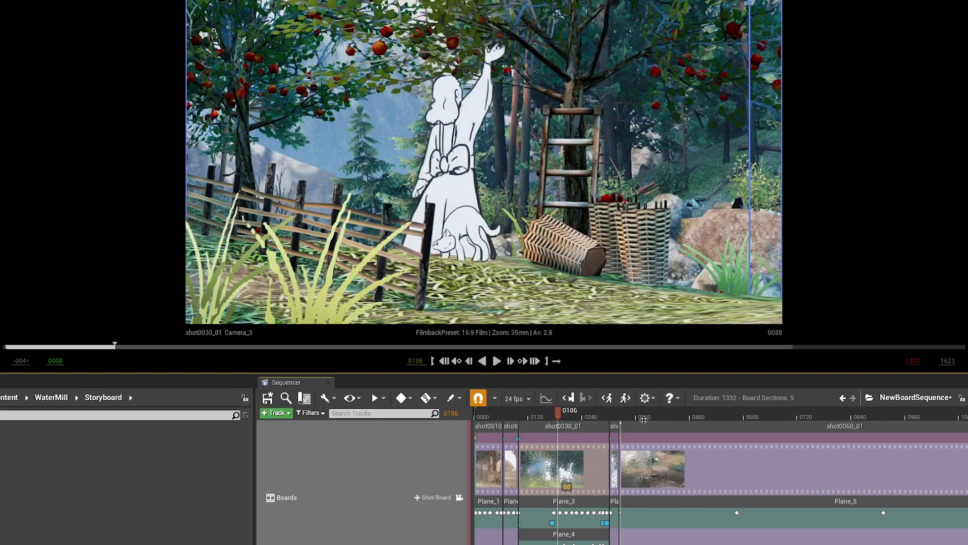
click(644, 397)
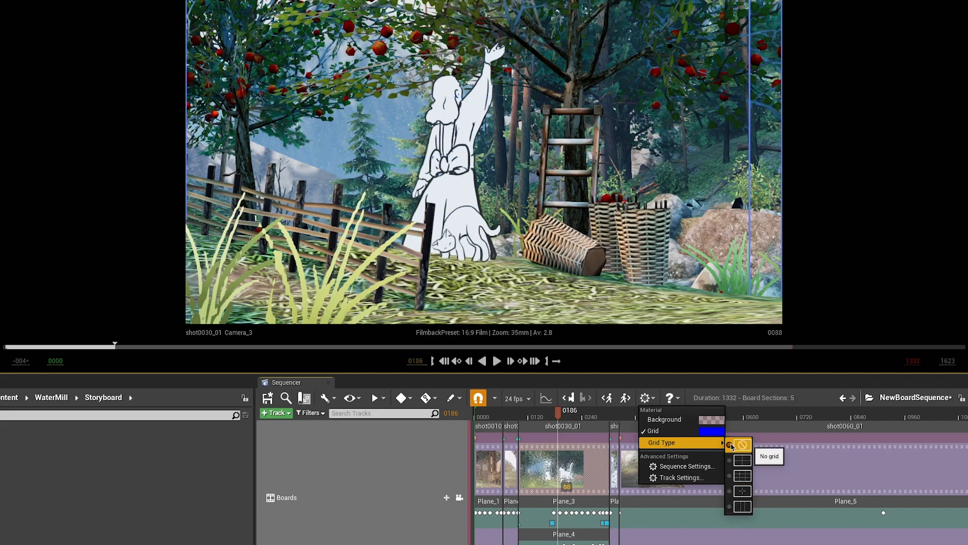
click(710, 419)
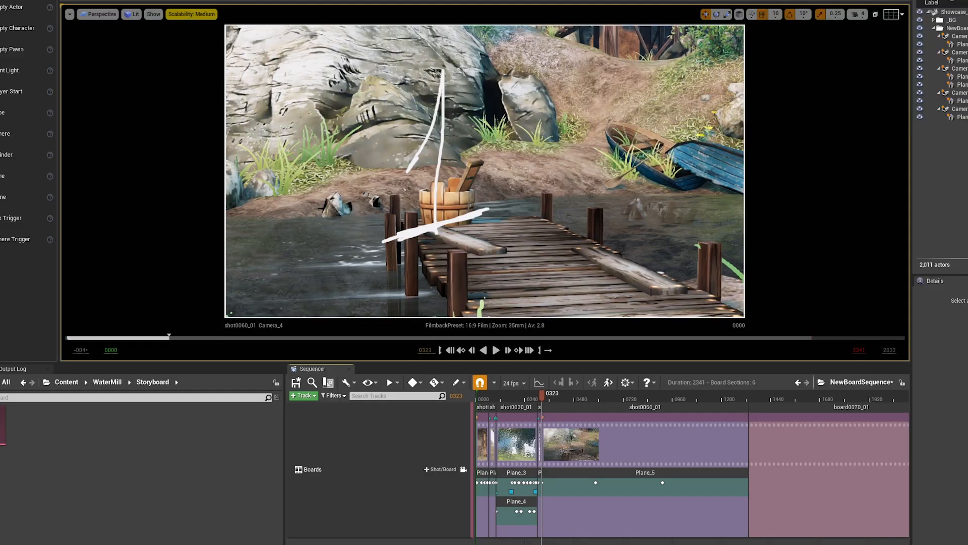
In the EPOS track settings, bring up the Board Section Color field for editing
click(626, 381)
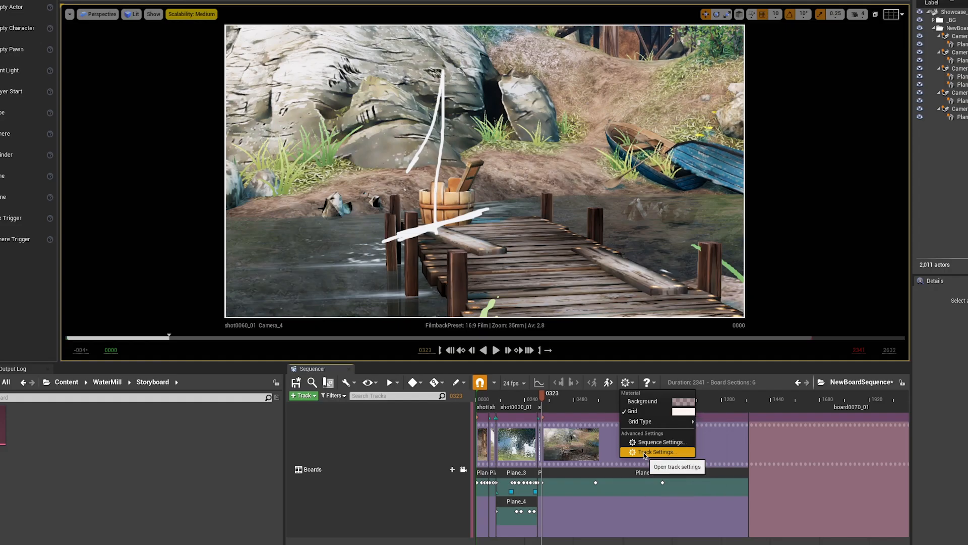
click(657, 452)
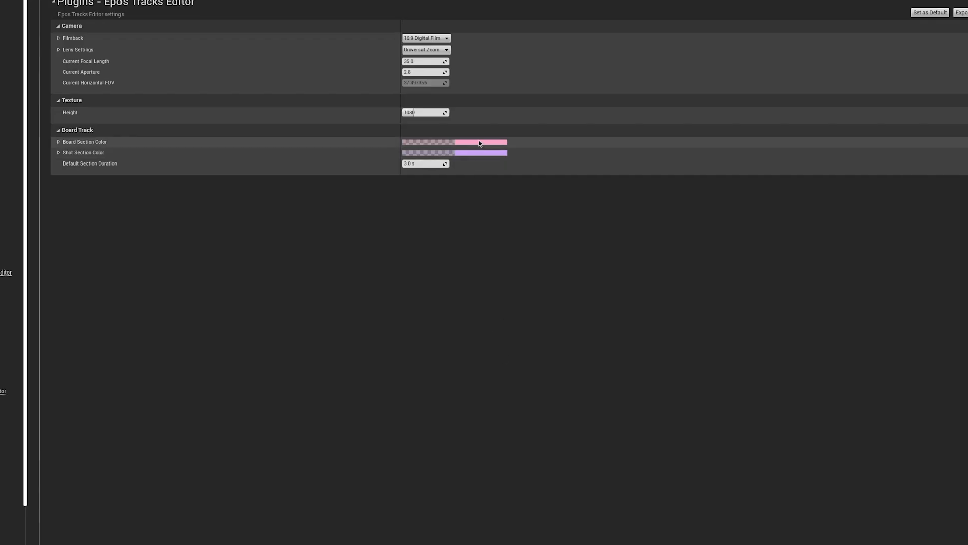
click(454, 143)
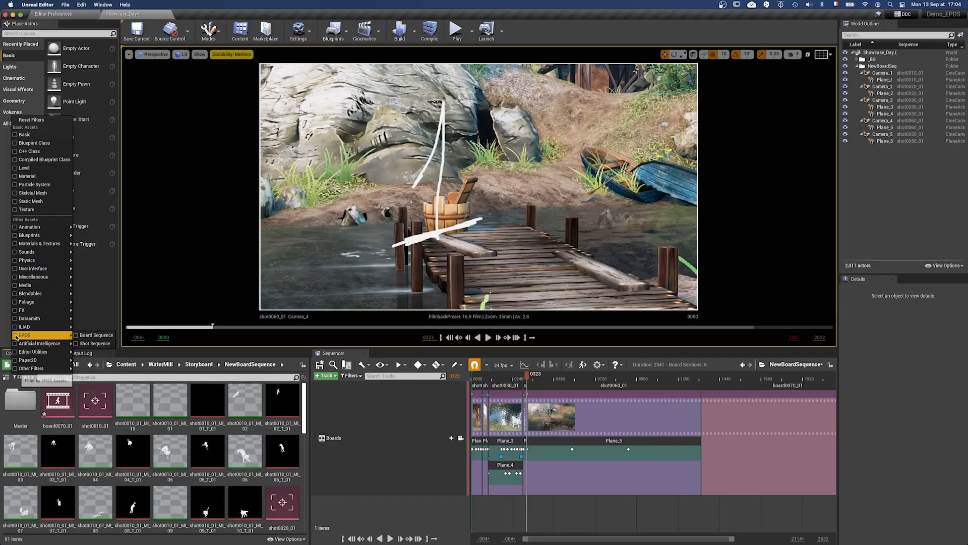
mouse_move(94, 343)
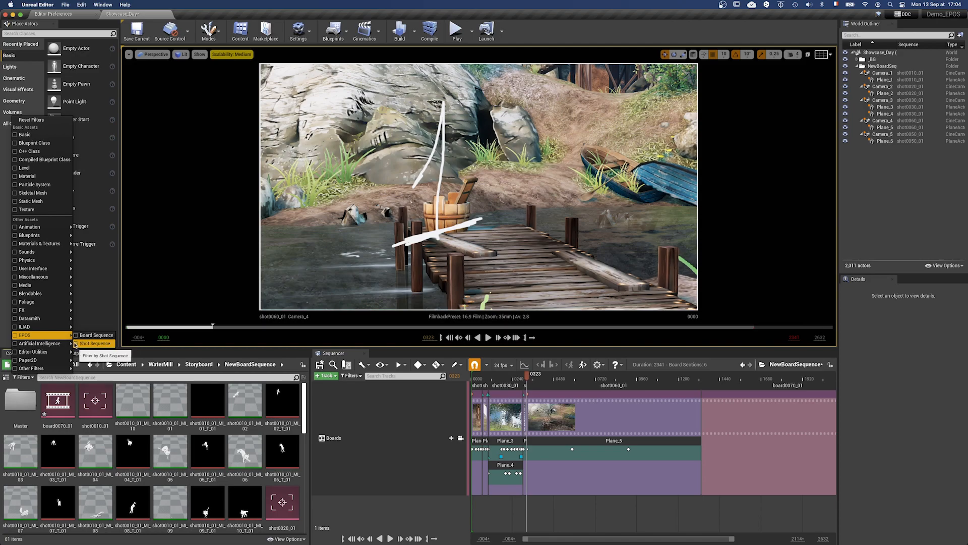
Filter to Shot Sequence assets and start capturing the selected shots to a movie
click(95, 343)
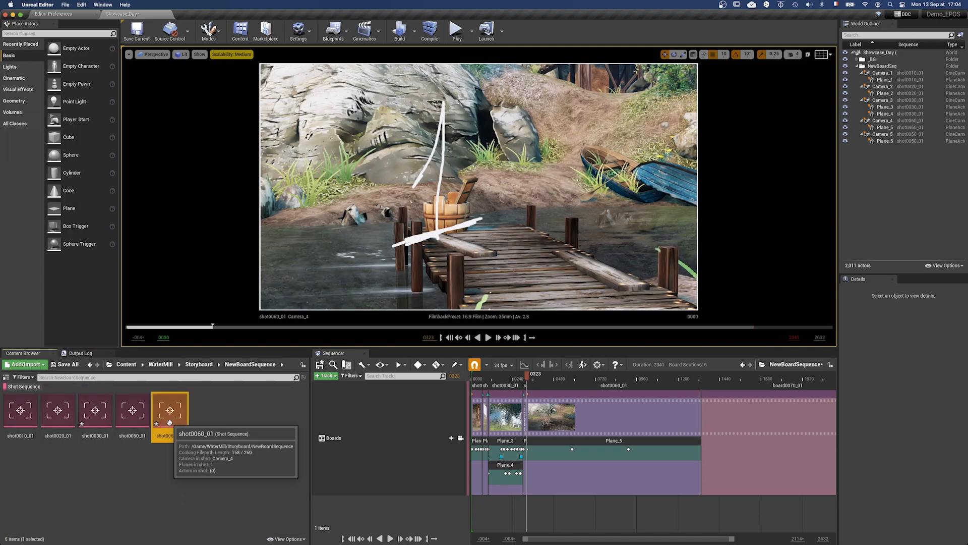
right_click(20, 410)
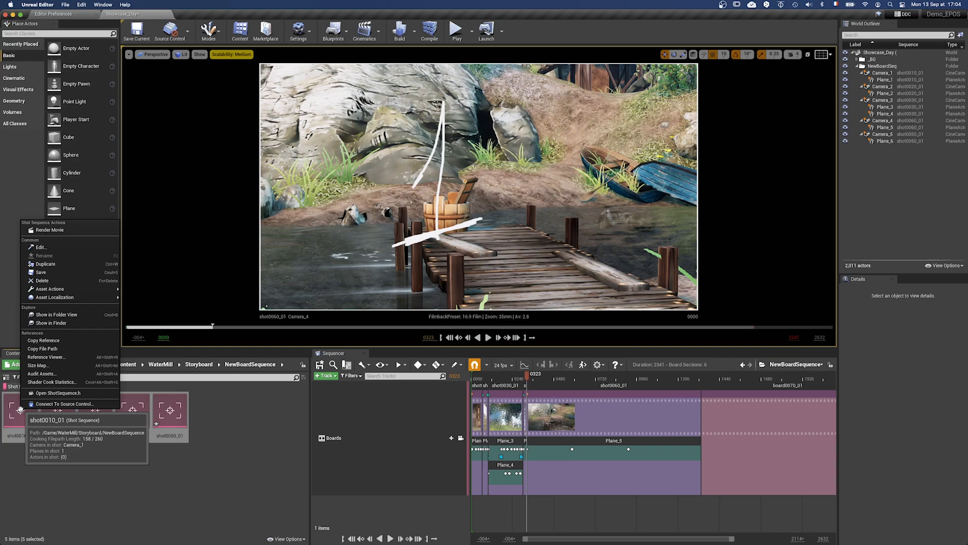
click(40, 272)
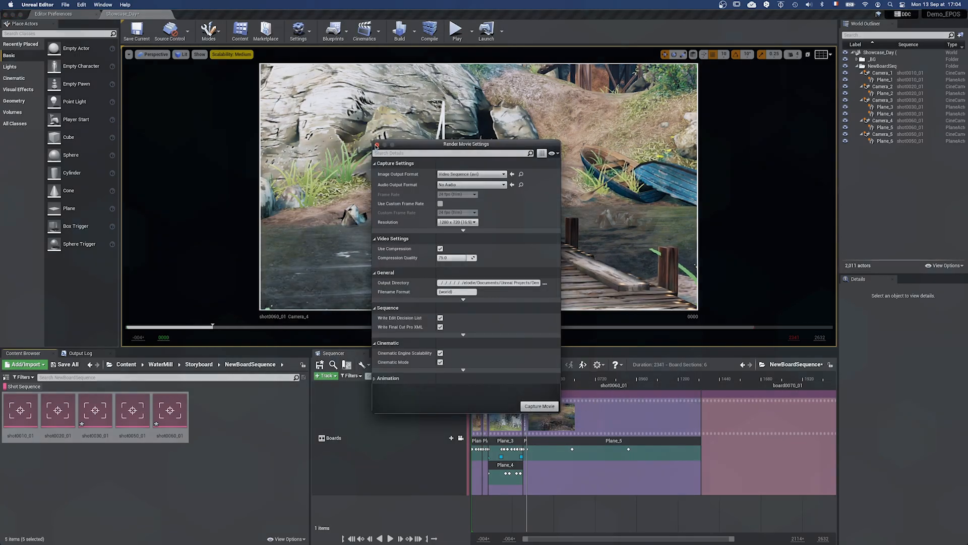
click(377, 144)
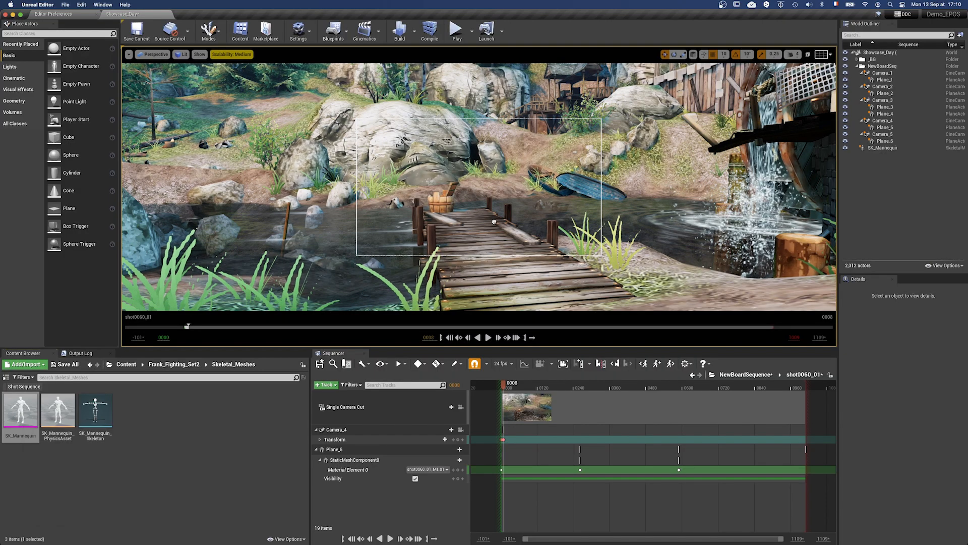
Place SK_Mannequin in the level and add an animation to its track in shot0060_01
click(884, 147)
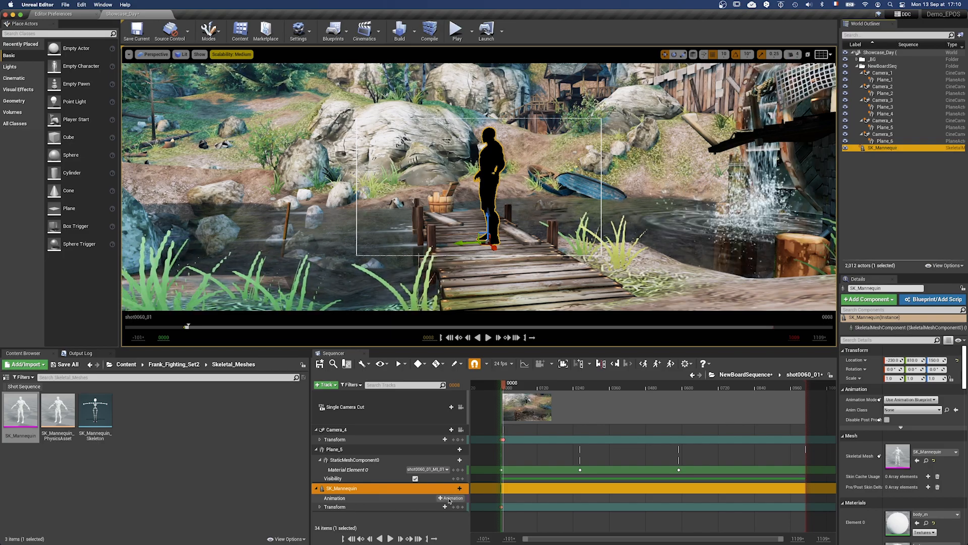
click(444, 497)
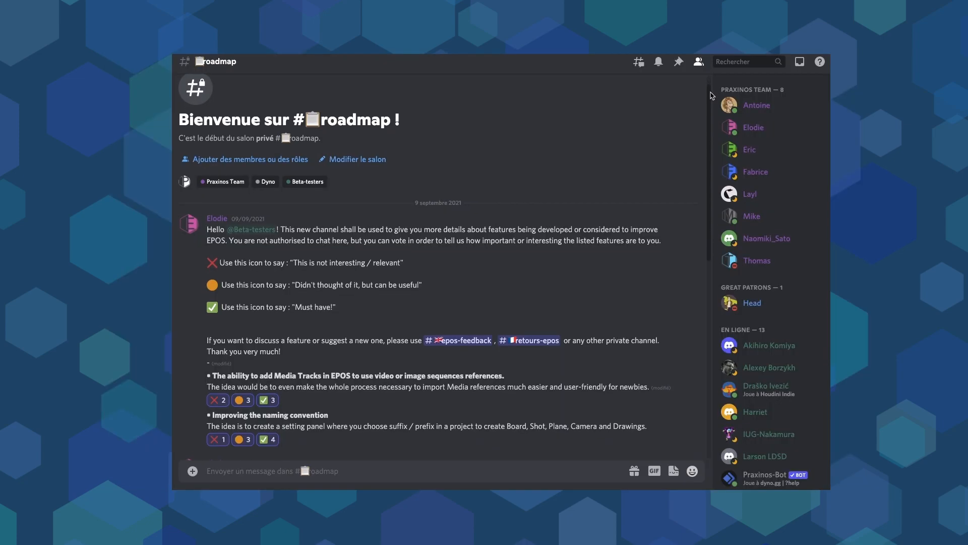
scroll(down, 3)
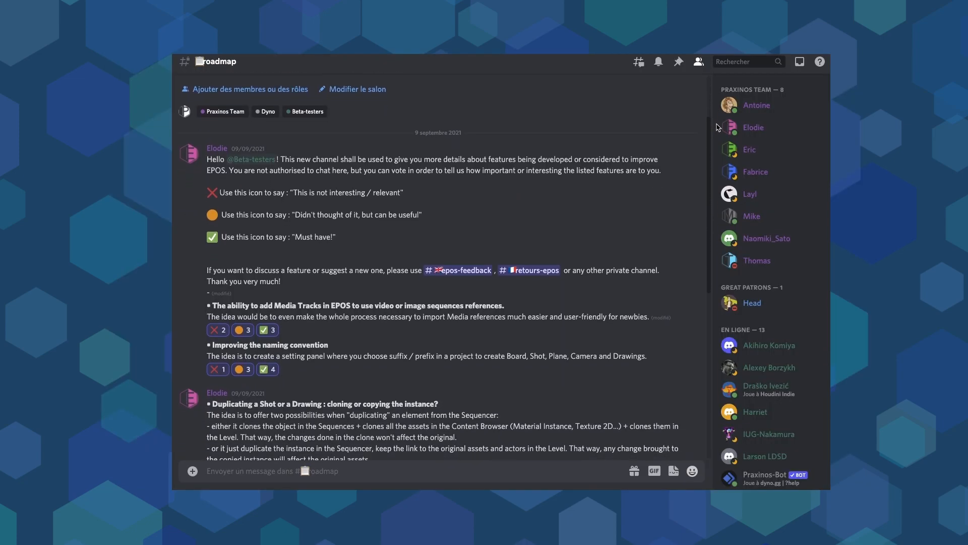
scroll(down, 3)
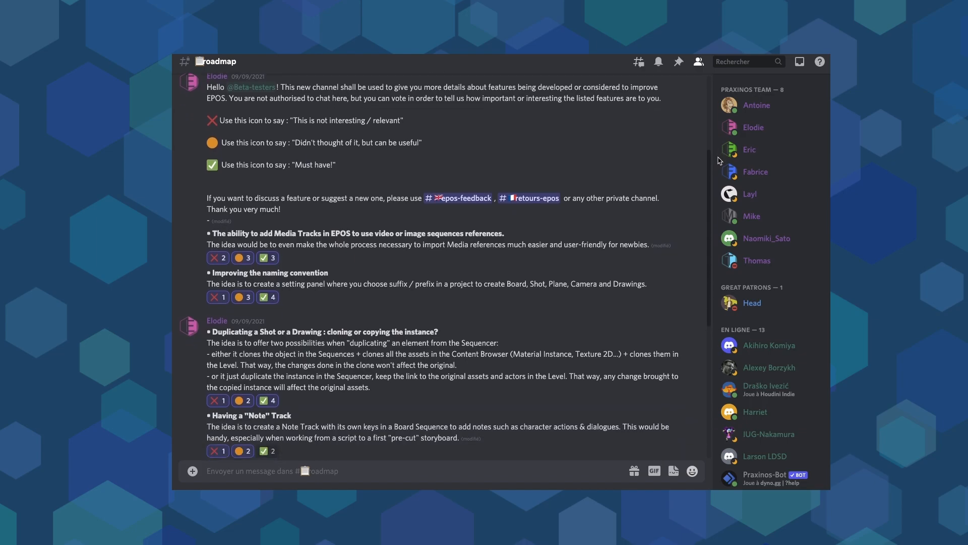
scroll(down, 3)
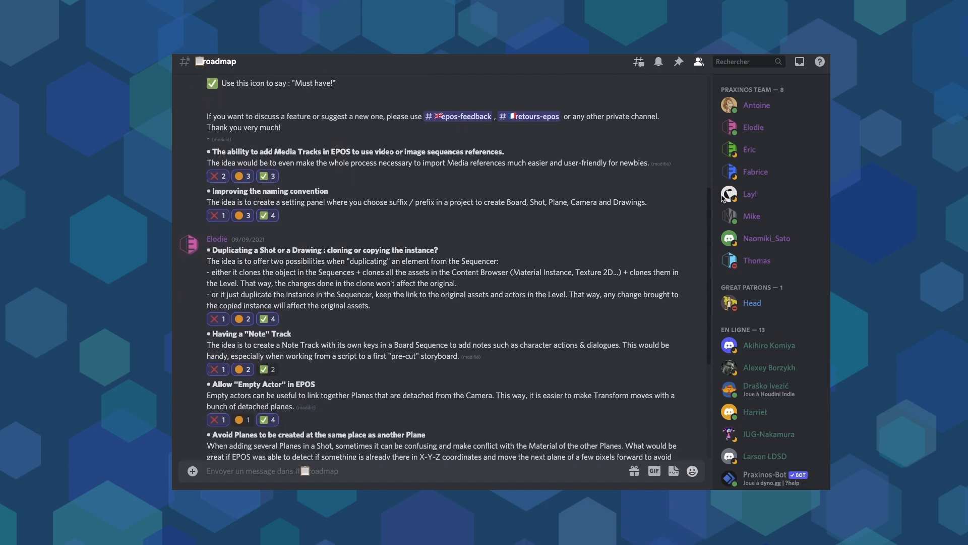
scroll(down, 3)
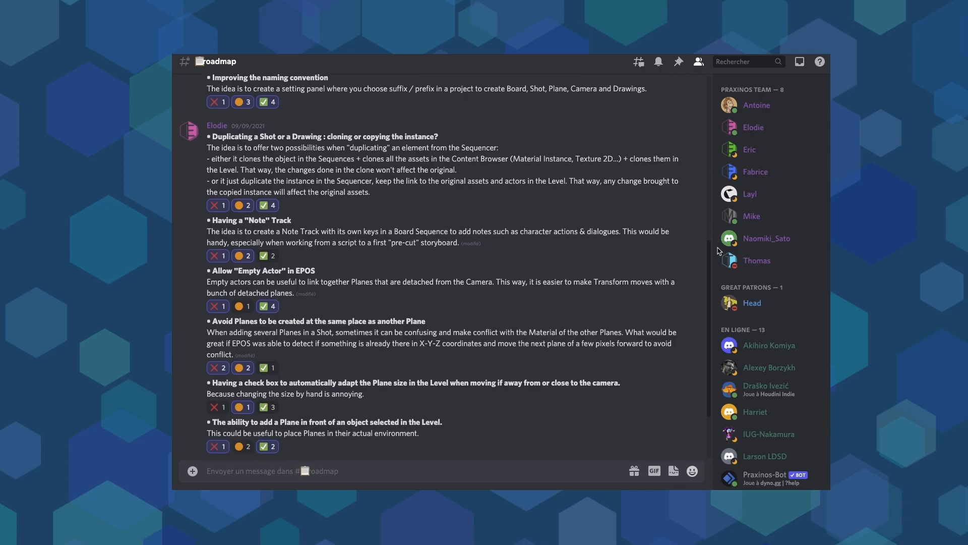
scroll(down, 3)
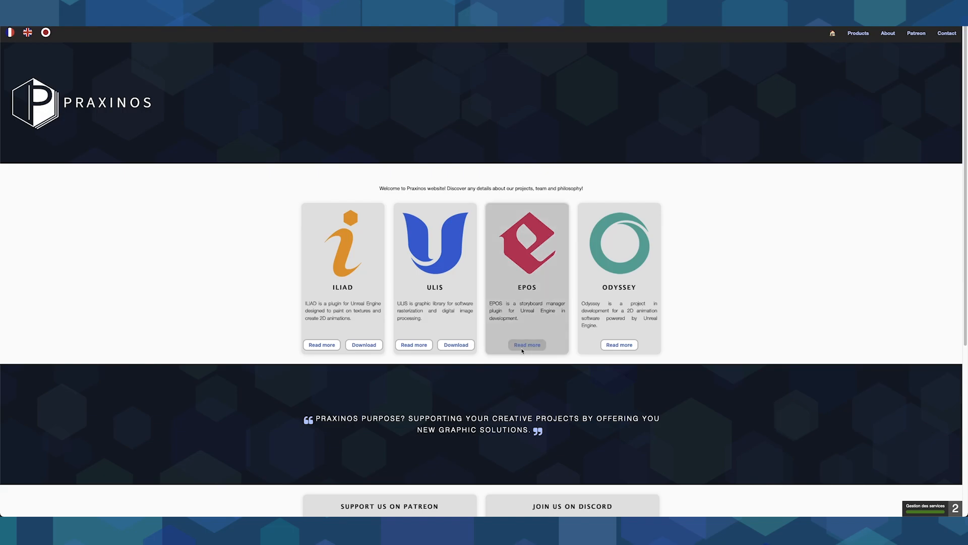
mouse_move(526, 345)
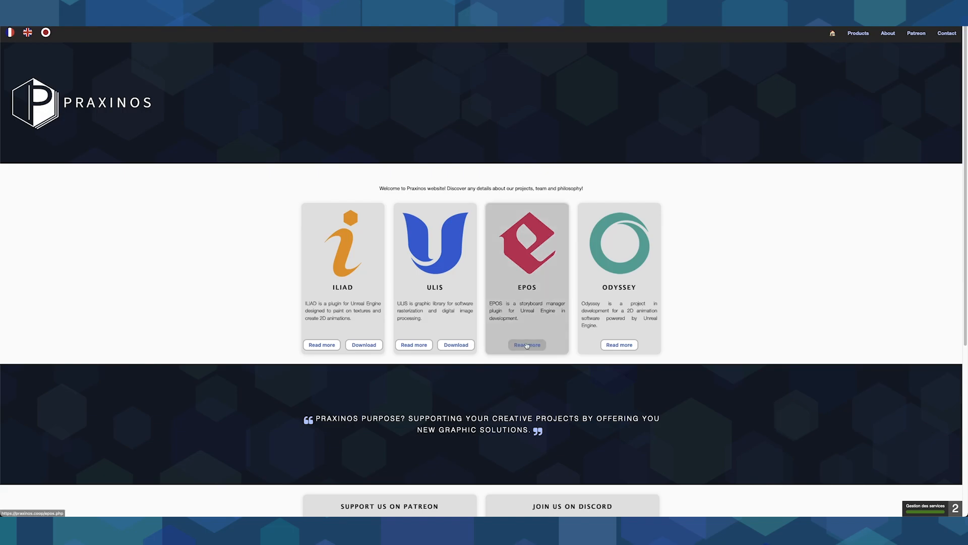
Go to the EPOS product page via Read more and scroll to the beta-tester form
click(526, 345)
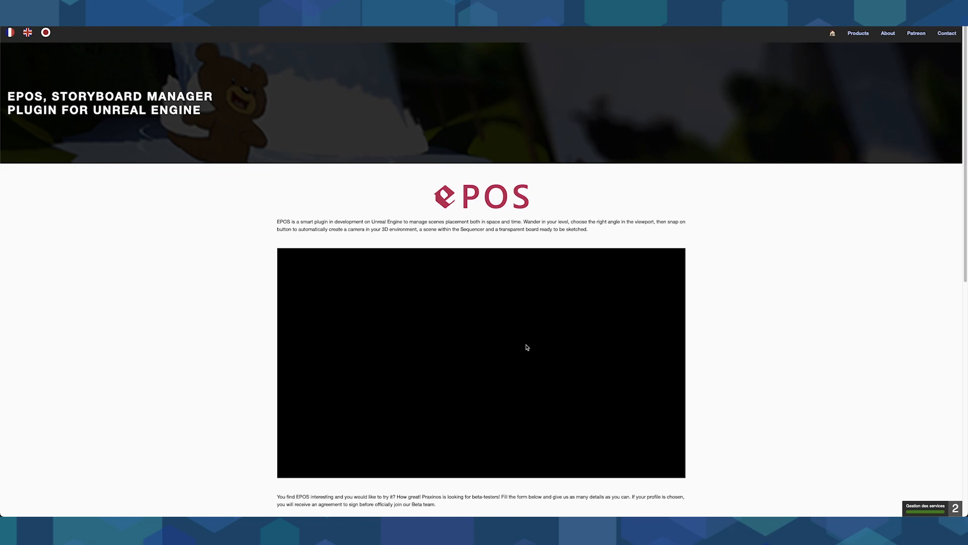
scroll(down, 3)
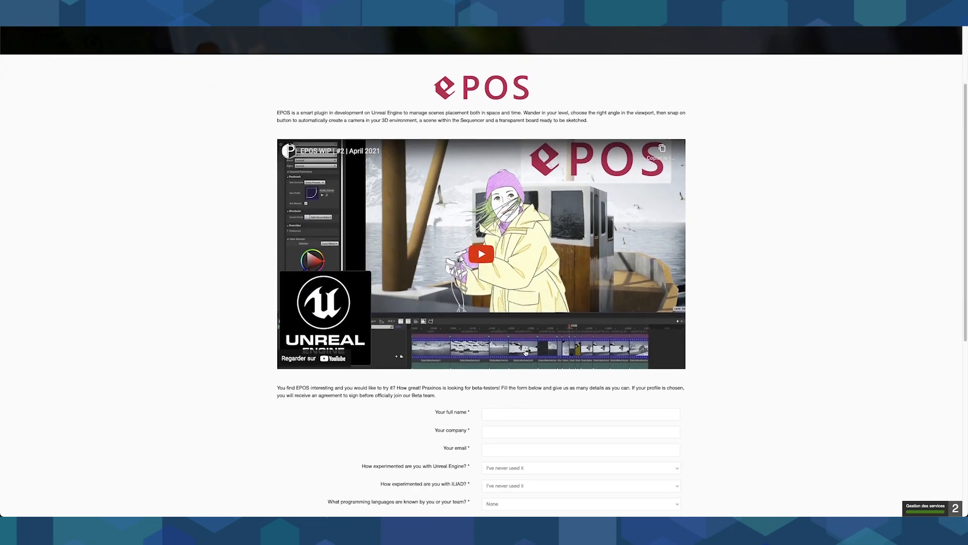
scroll(down, 3)
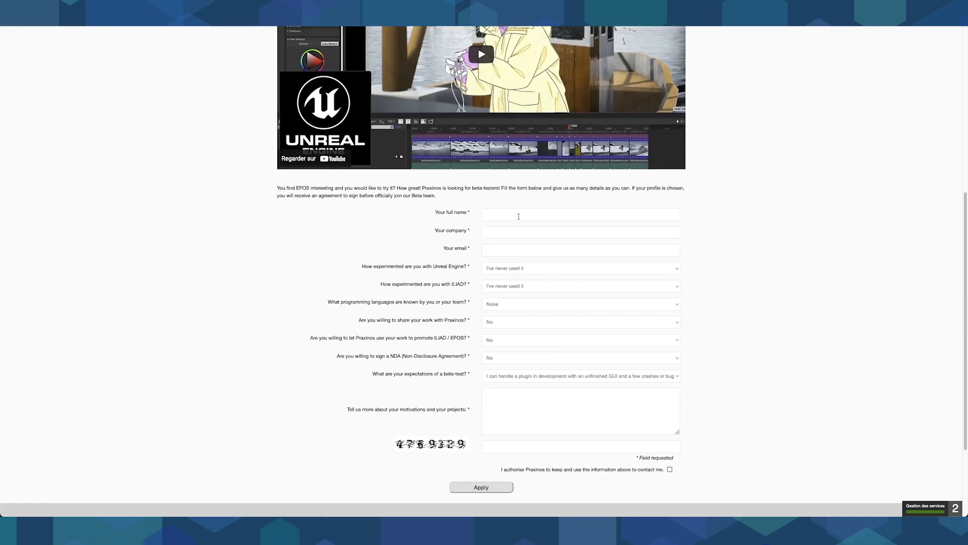
Review the Unreal Engine experience choices without changing the answer and continue down the form
click(581, 267)
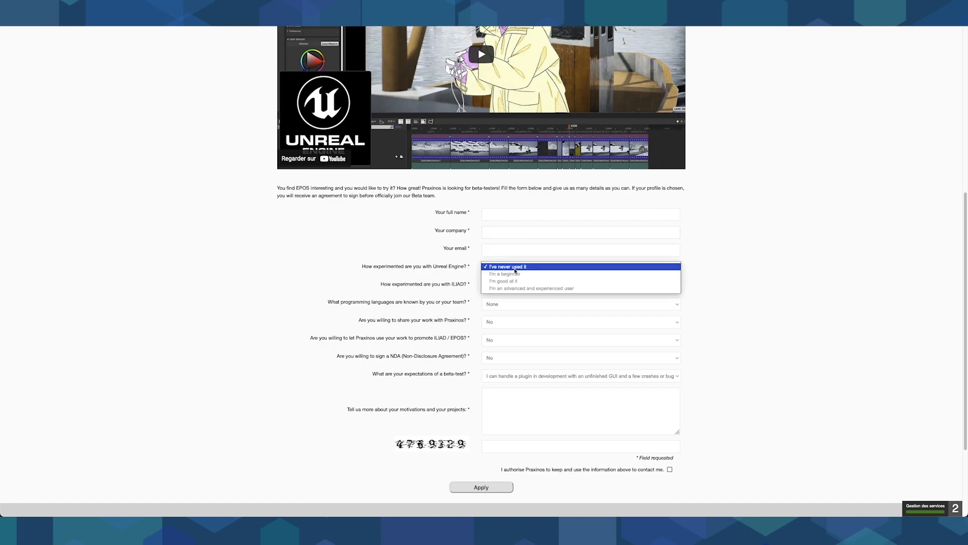
click(505, 267)
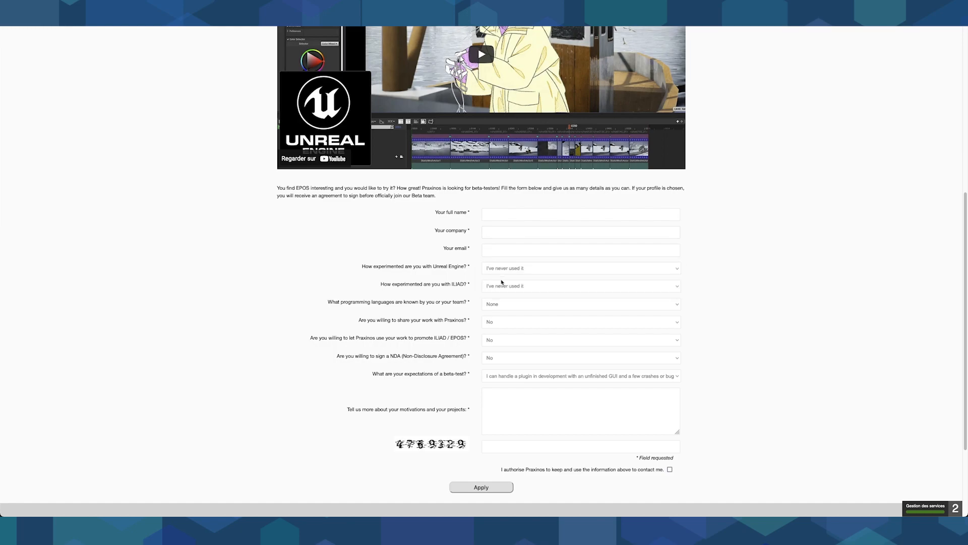
scroll(down, 3)
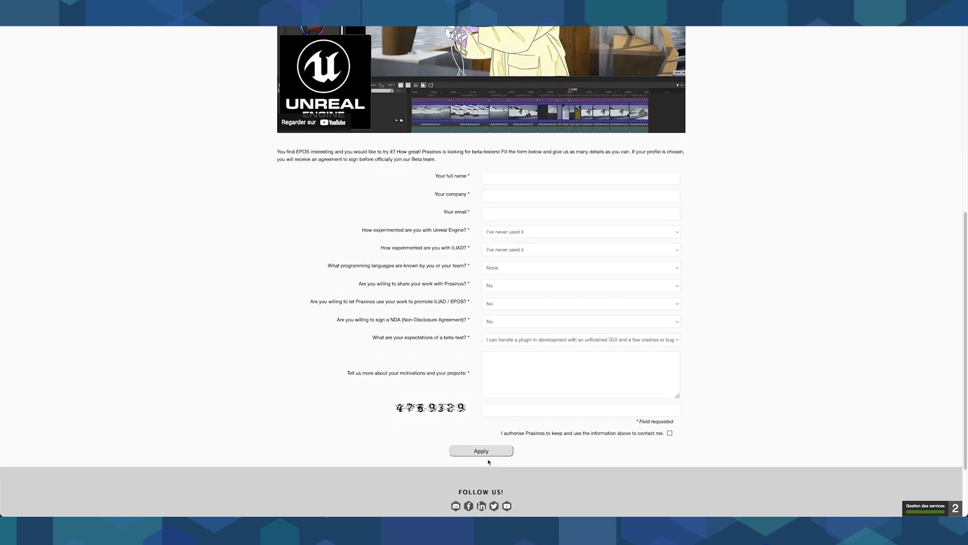